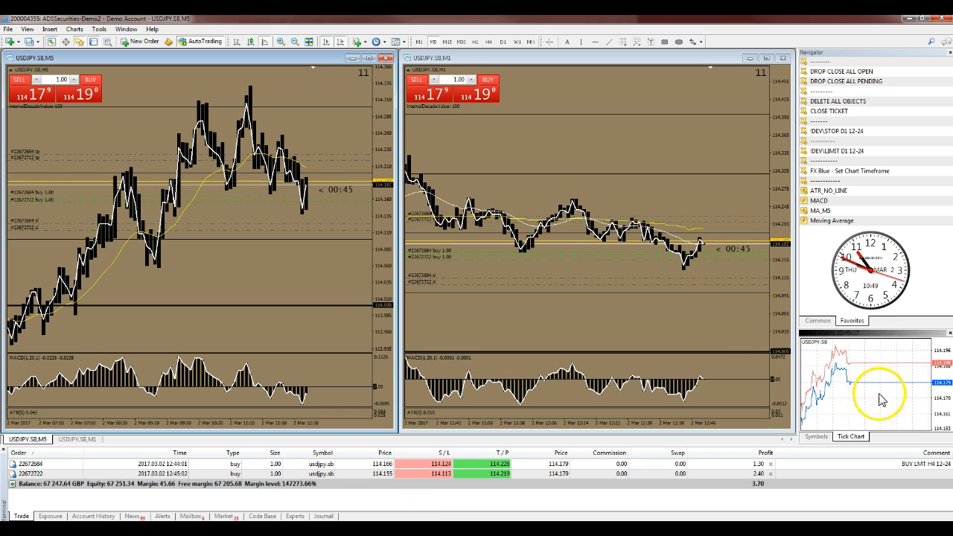
{"action": "mouse_move", "coordinate": [871, 374]}
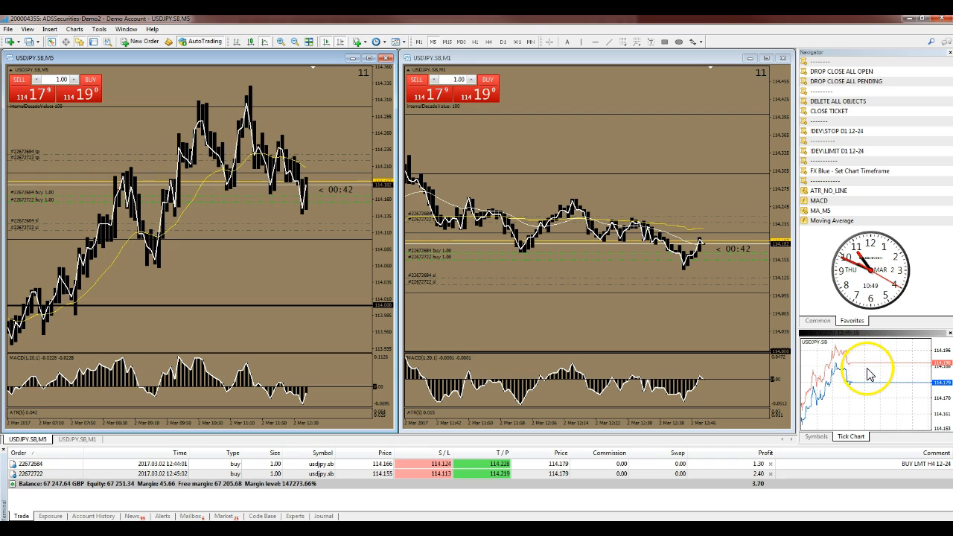
{"action": "mouse_move", "coordinate": [864, 387]}
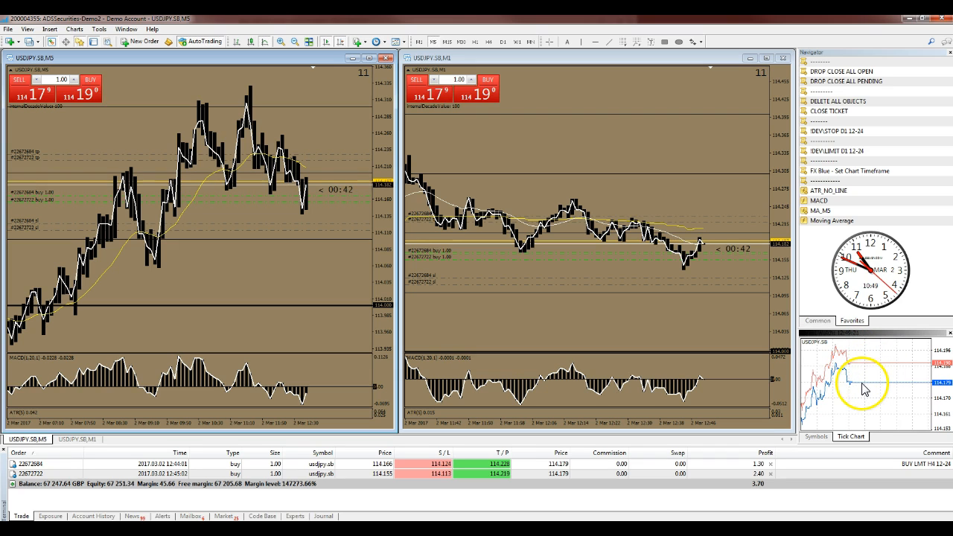
{"action": "mouse_move", "coordinate": [886, 343]}
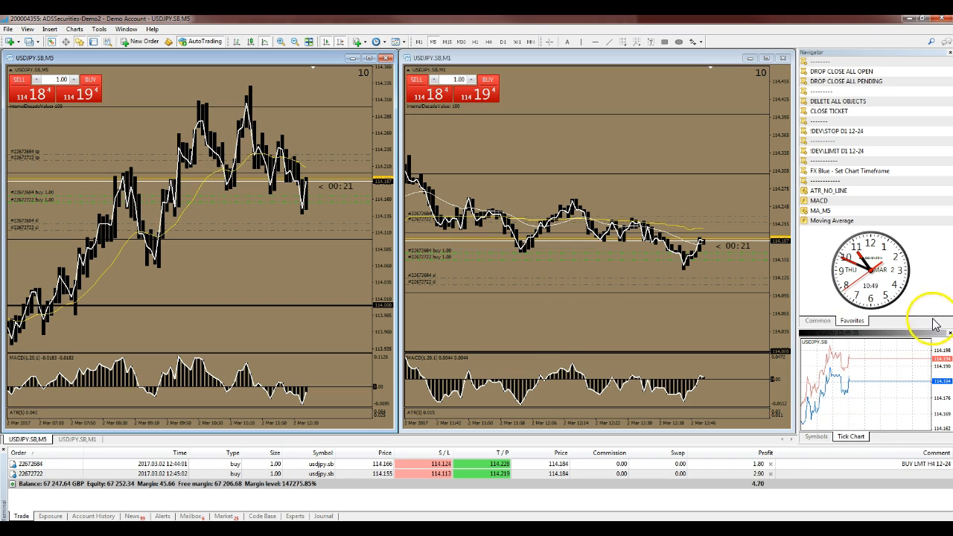
Show the Symbols list in Market Watch and scroll through the bid/ask quotes
{"action": "left_click", "coordinate": [818, 321]}
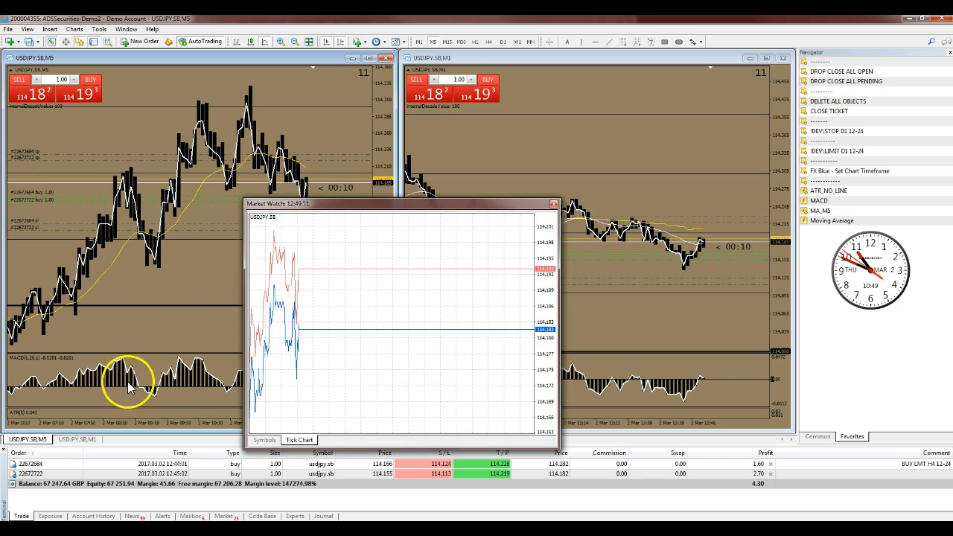
{"action": "mouse_move", "coordinate": [312, 221]}
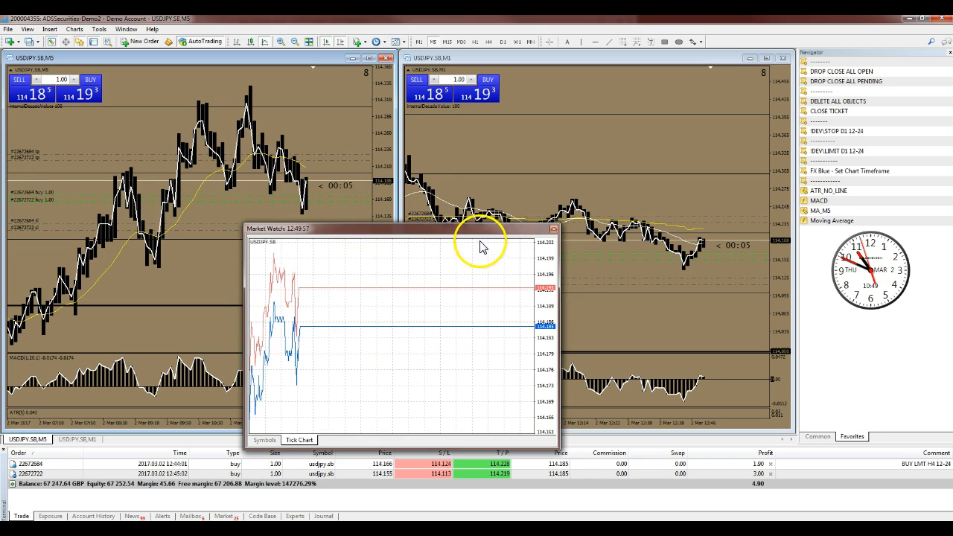
{"action": "mouse_move", "coordinate": [778, 223]}
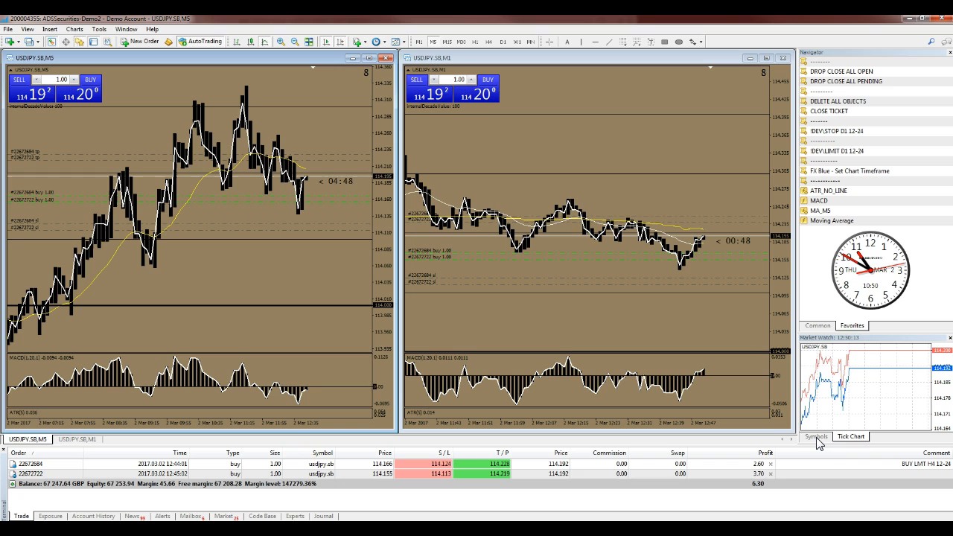
{"action": "left_click", "coordinate": [814, 436]}
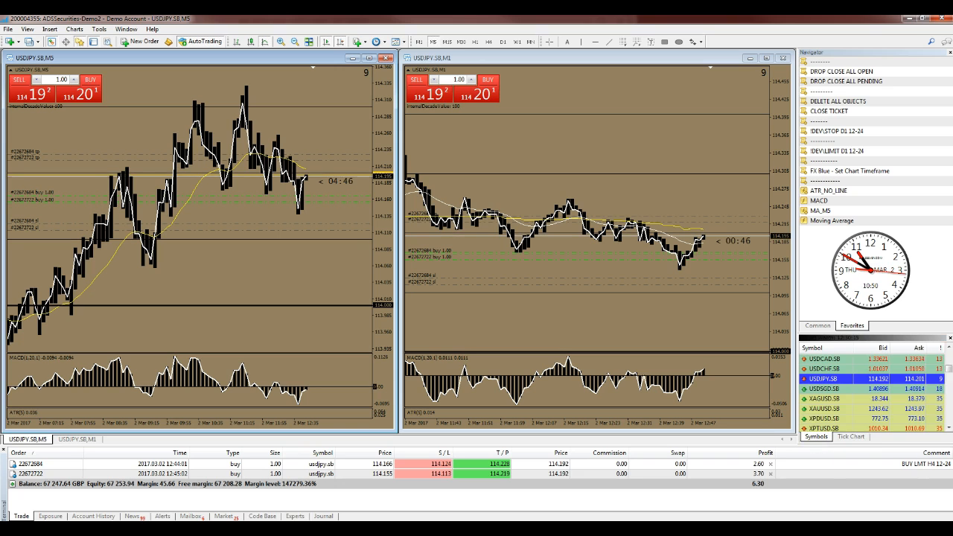
{"action": "scroll", "scroll_direction": "down", "scroll_amount": 3}
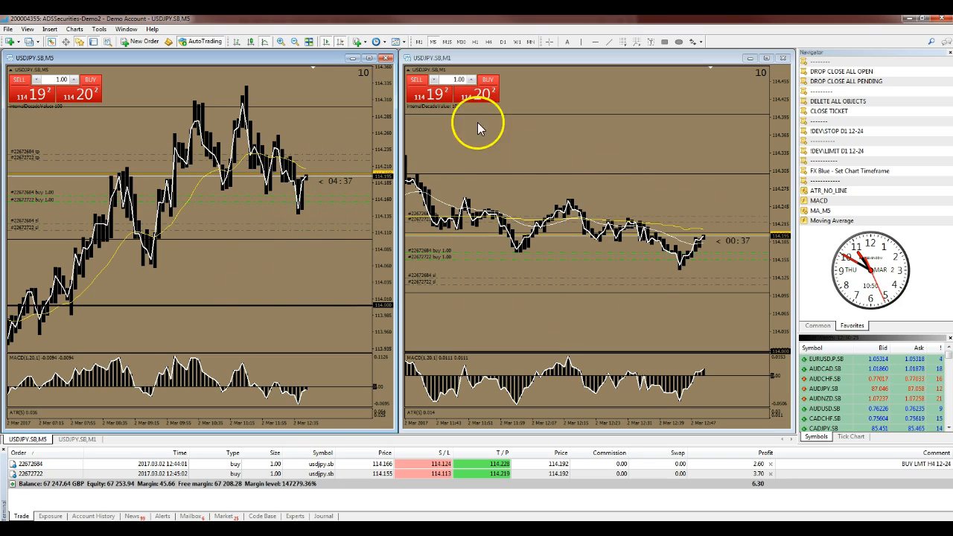
{"action": "mouse_move", "coordinate": [667, 140]}
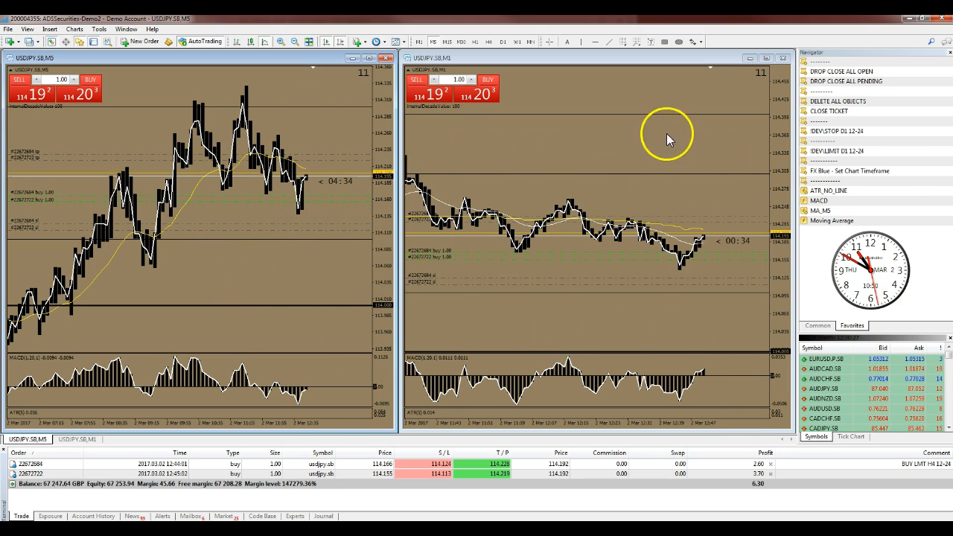
{"action": "mouse_move", "coordinate": [530, 340]}
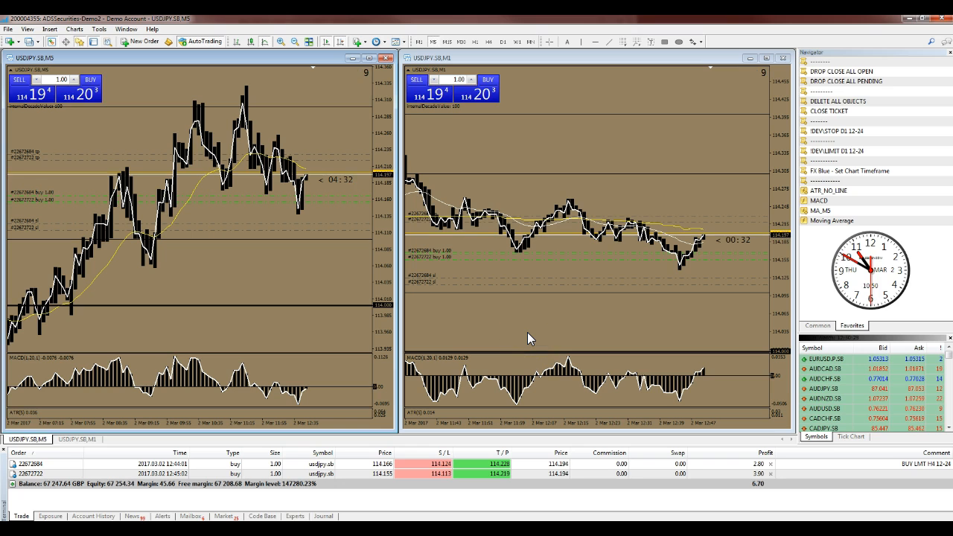
Hide All from the symbol list context menu, leaving only EURUSD and USDJPY
{"action": "right_click", "coordinate": [826, 408]}
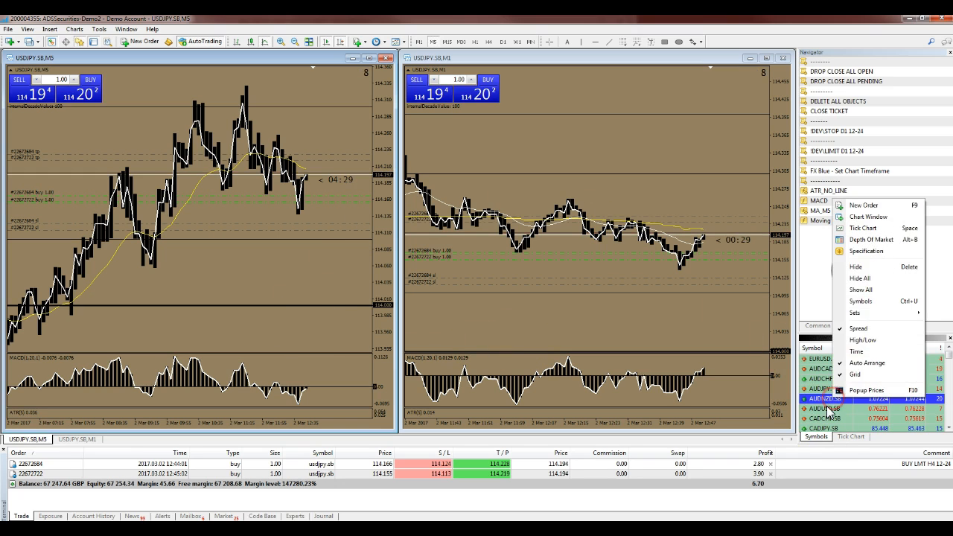
{"action": "mouse_move", "coordinate": [861, 278]}
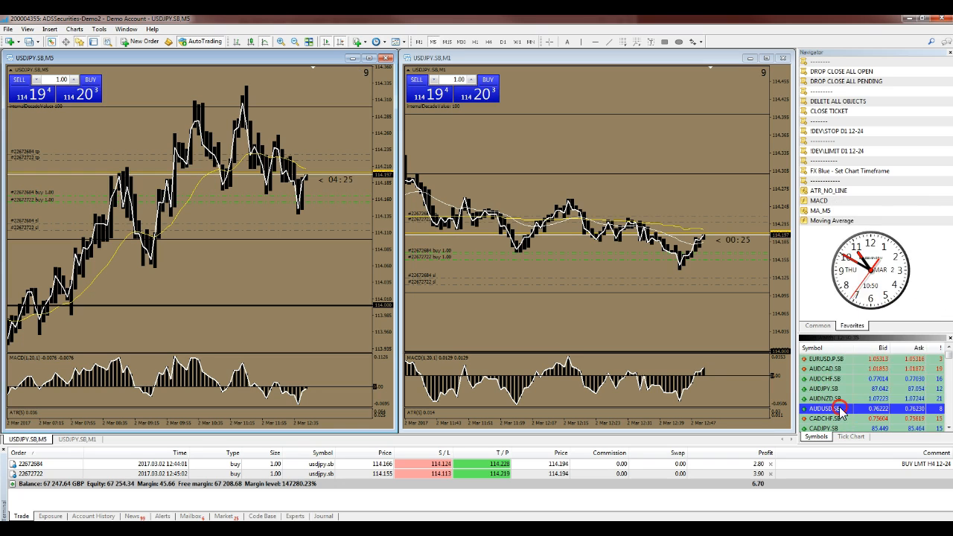
{"action": "right_click", "coordinate": [822, 408]}
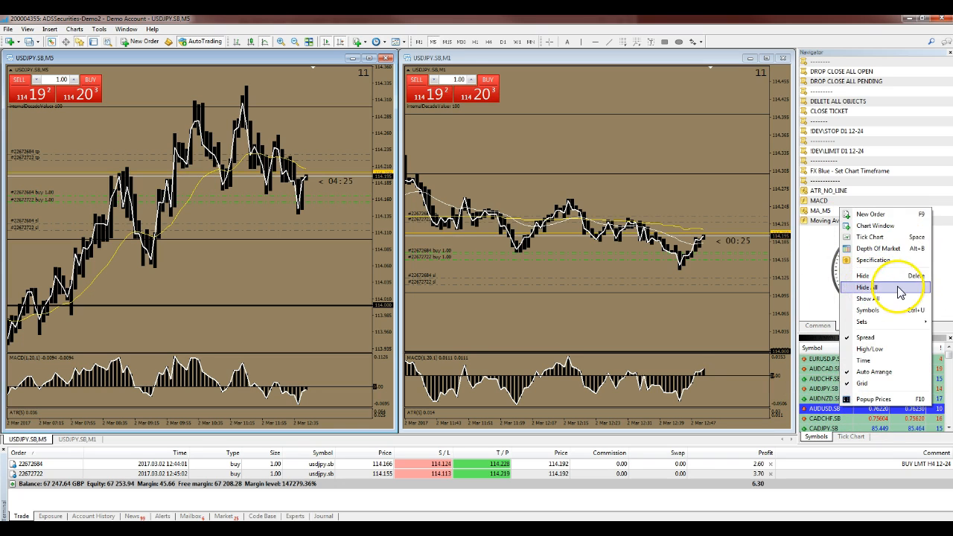
{"action": "mouse_move", "coordinate": [879, 289]}
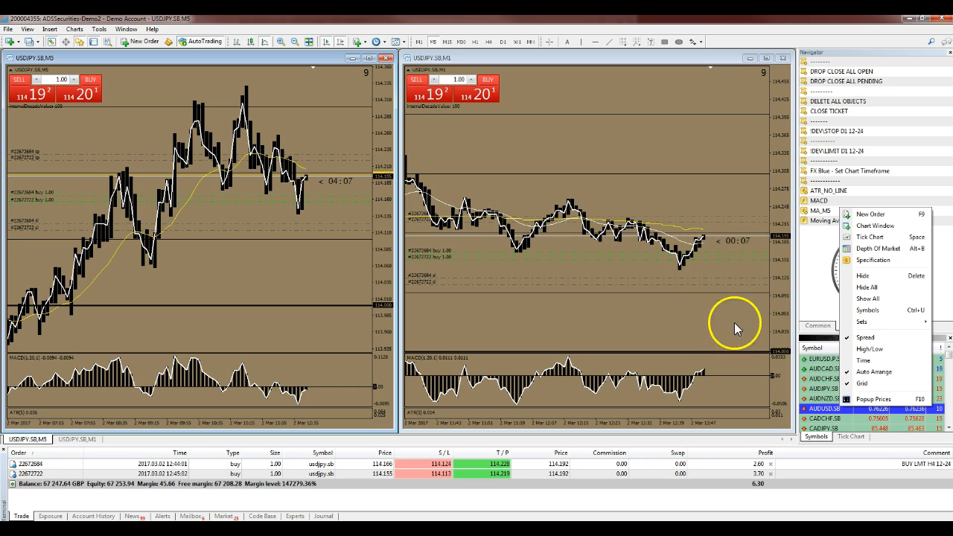
{"action": "mouse_move", "coordinate": [938, 420]}
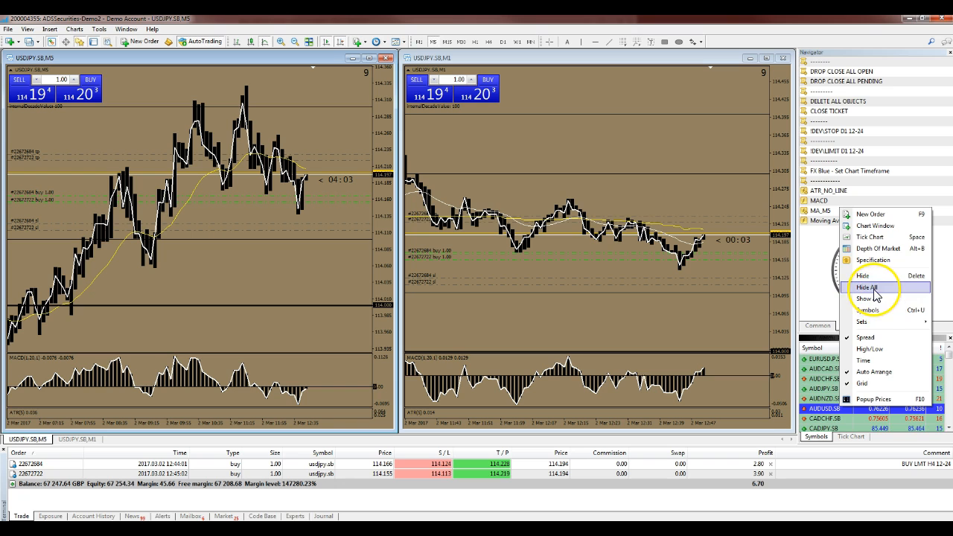
{"action": "left_click", "coordinate": [867, 288]}
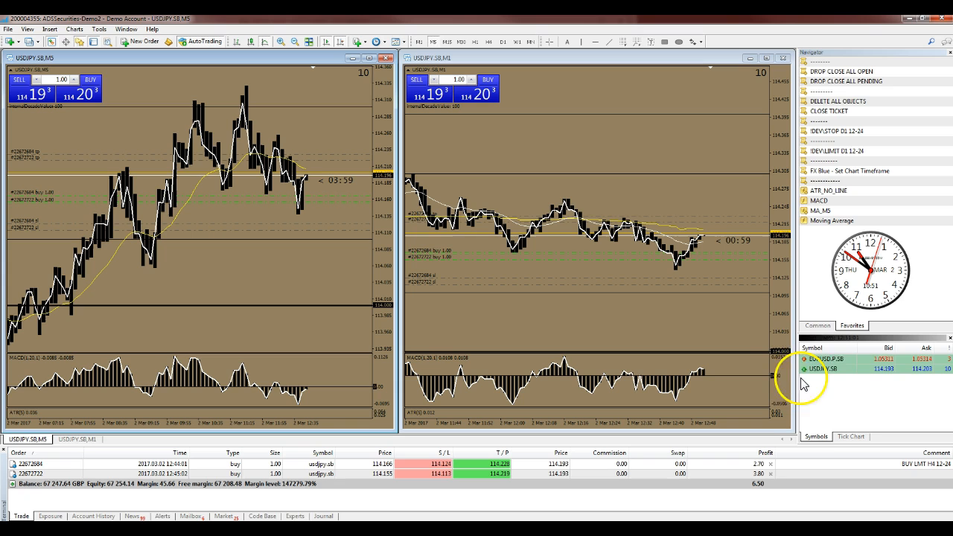
{"action": "left_click", "coordinate": [827, 357]}
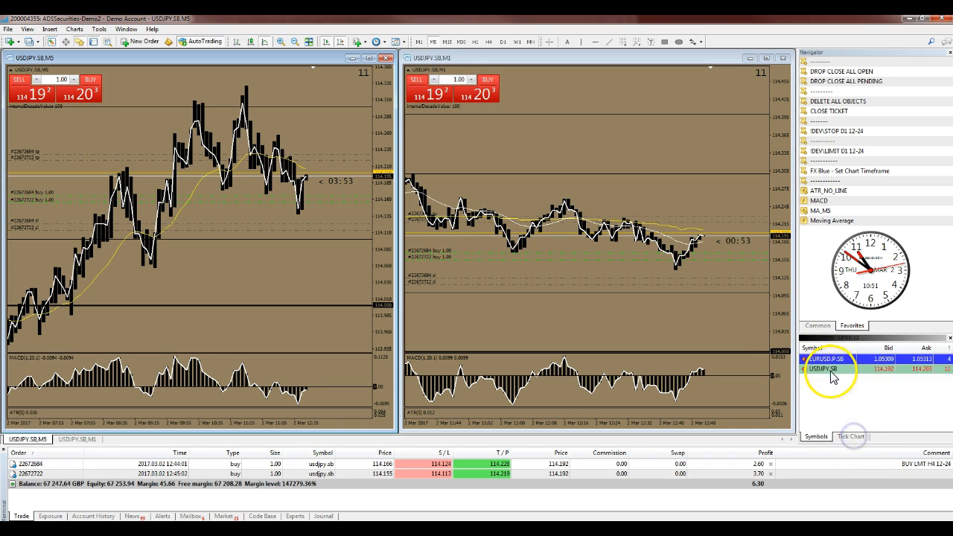
Display the live USDJPY tick chart filling the Market Watch panel
{"action": "left_click", "coordinate": [851, 437]}
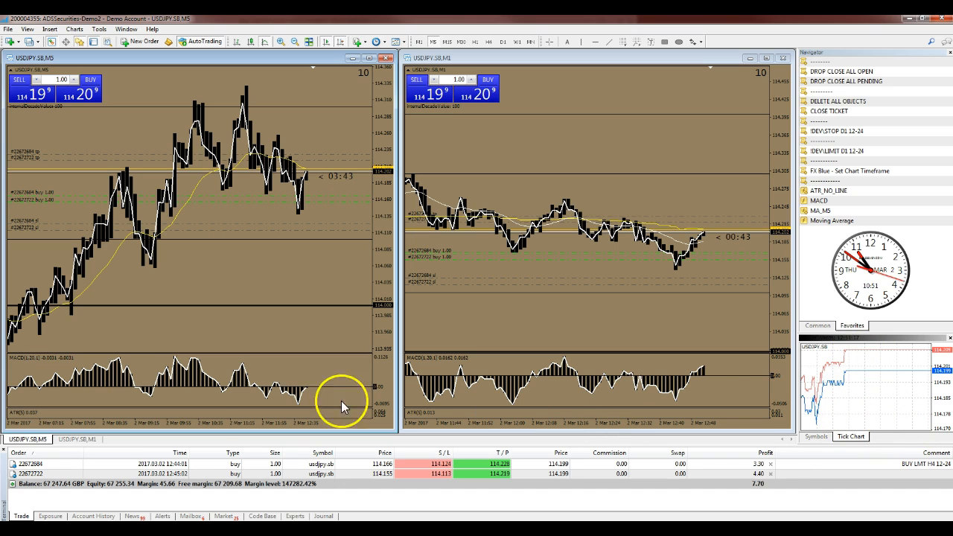
{"action": "mouse_move", "coordinate": [903, 384]}
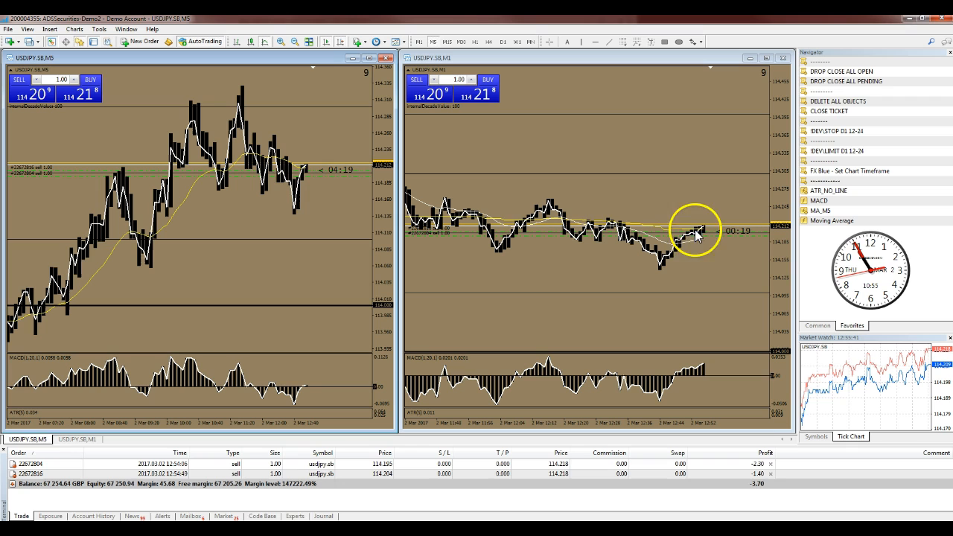
{"action": "mouse_move", "coordinate": [653, 185]}
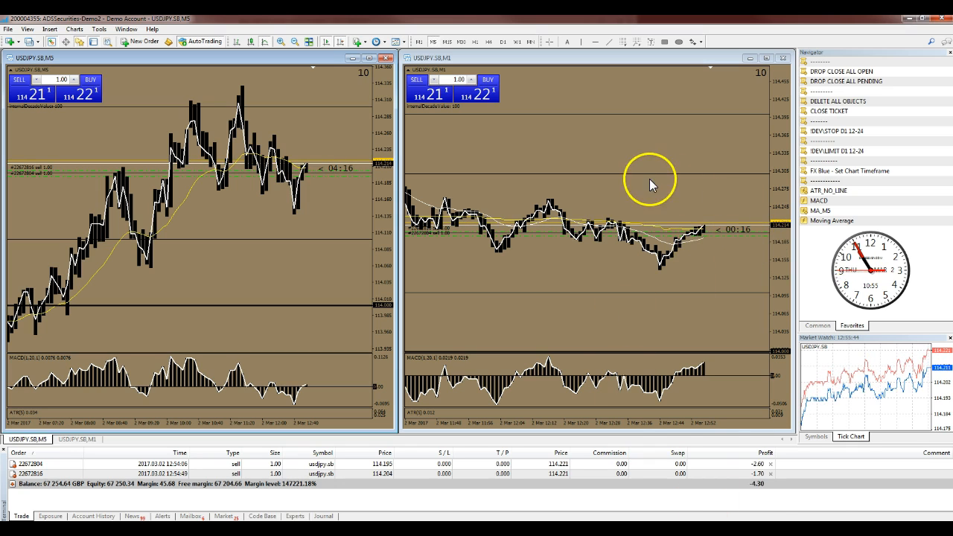